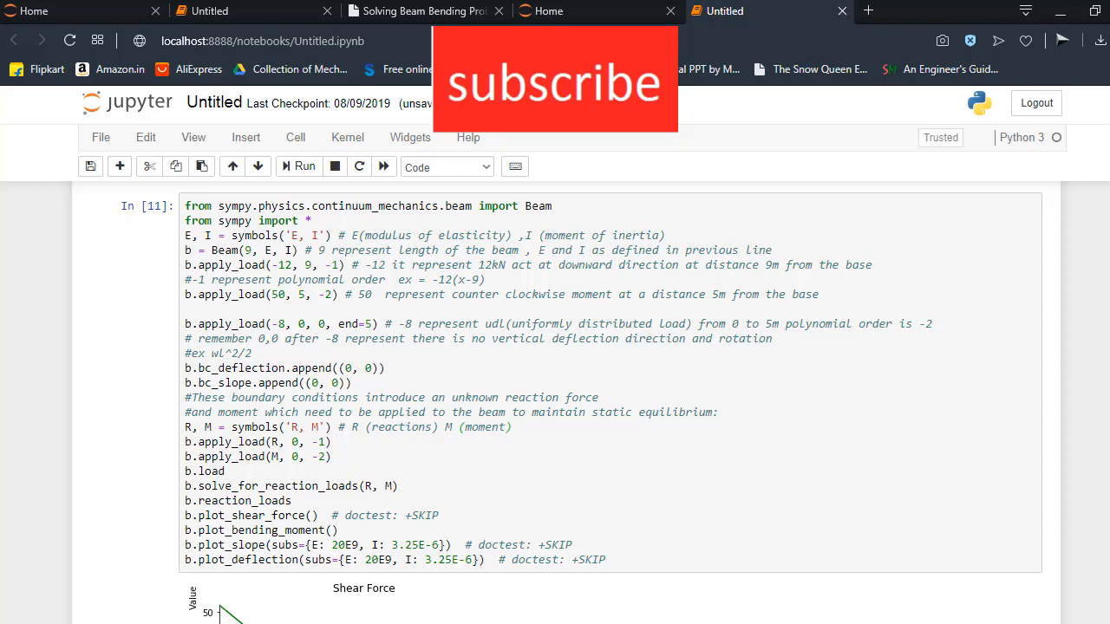
- Switch to Document1 in Word and select the 8KN/m distributed load block in the diagram
{"action": "scroll", "scroll_direction": "down", "scroll_amount": 3}
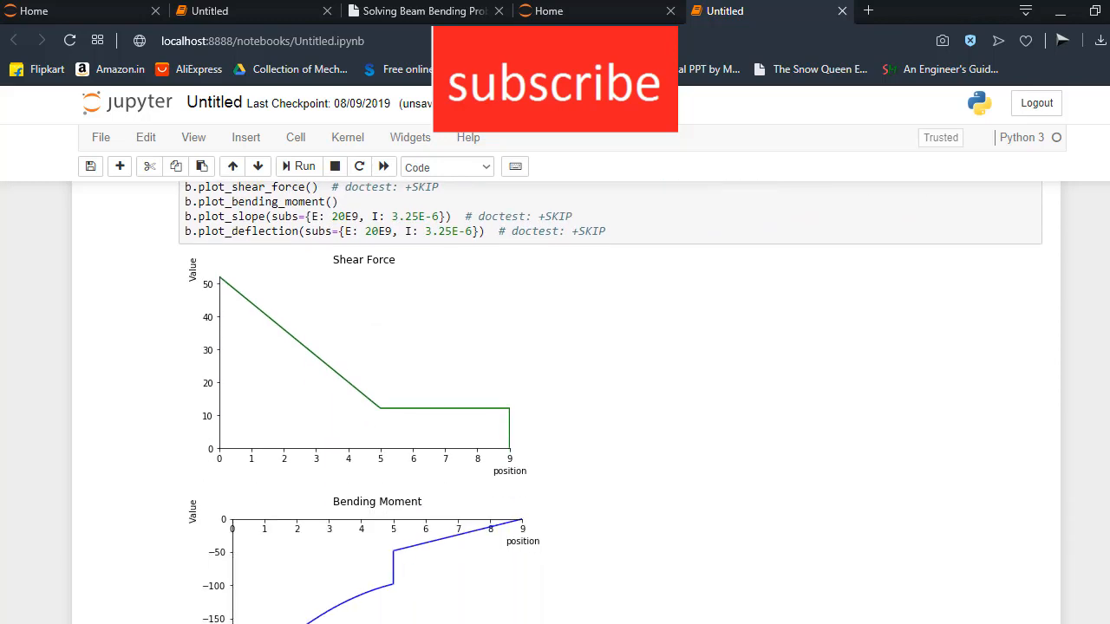
{"action": "scroll", "scroll_direction": "down", "scroll_amount": 3}
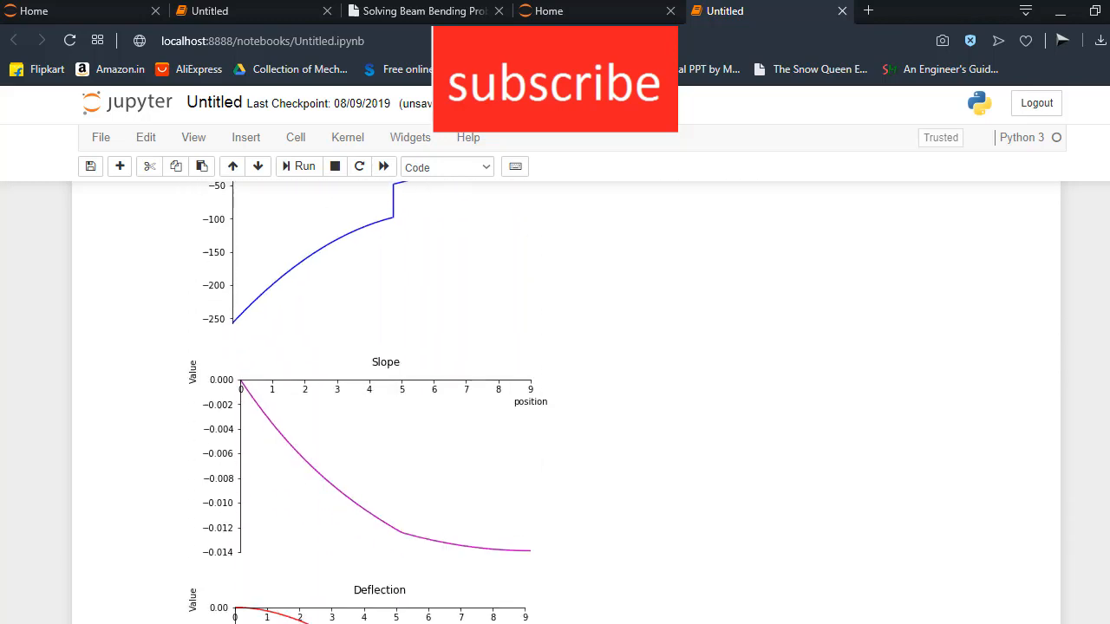
{"action": "scroll", "scroll_direction": "down", "scroll_amount": 3}
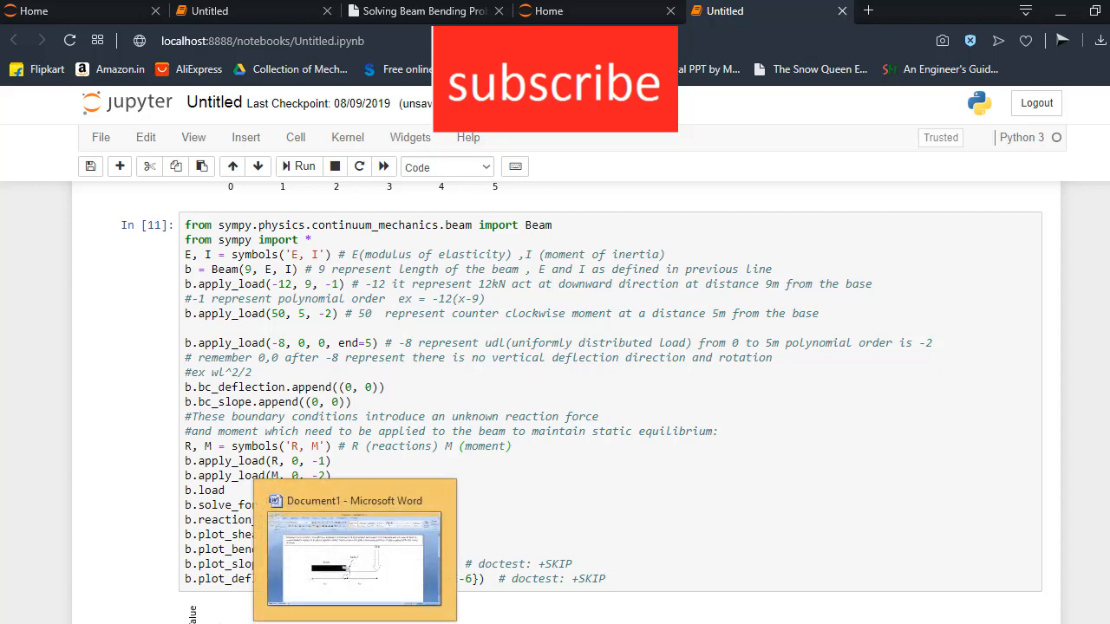
{"action": "left_click", "coordinate": [354, 551]}
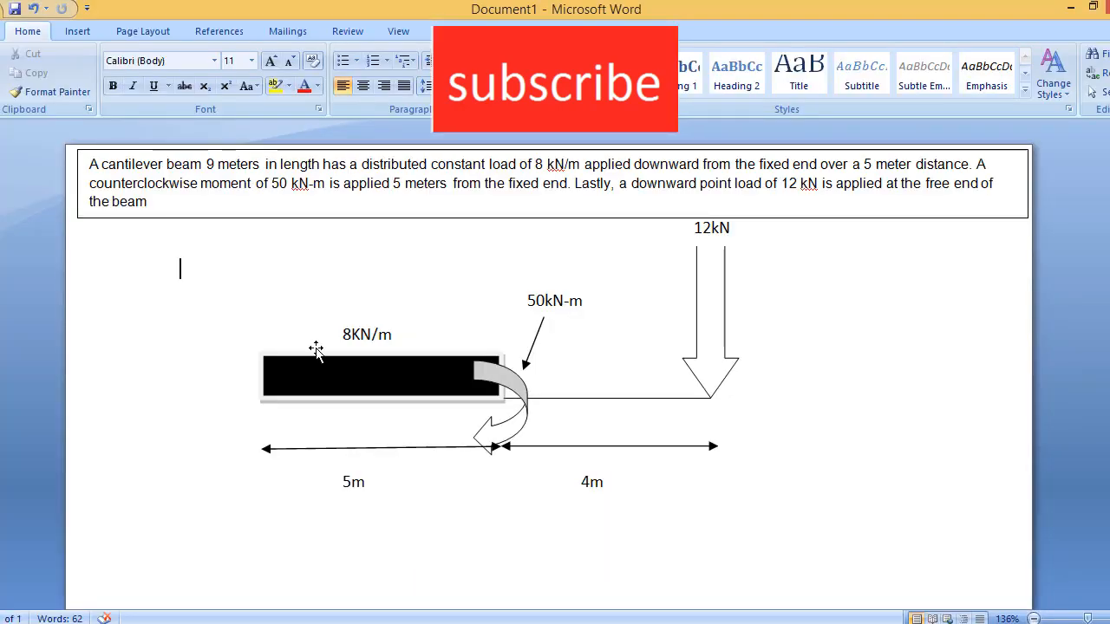
{"action": "mouse_move", "coordinate": [211, 171]}
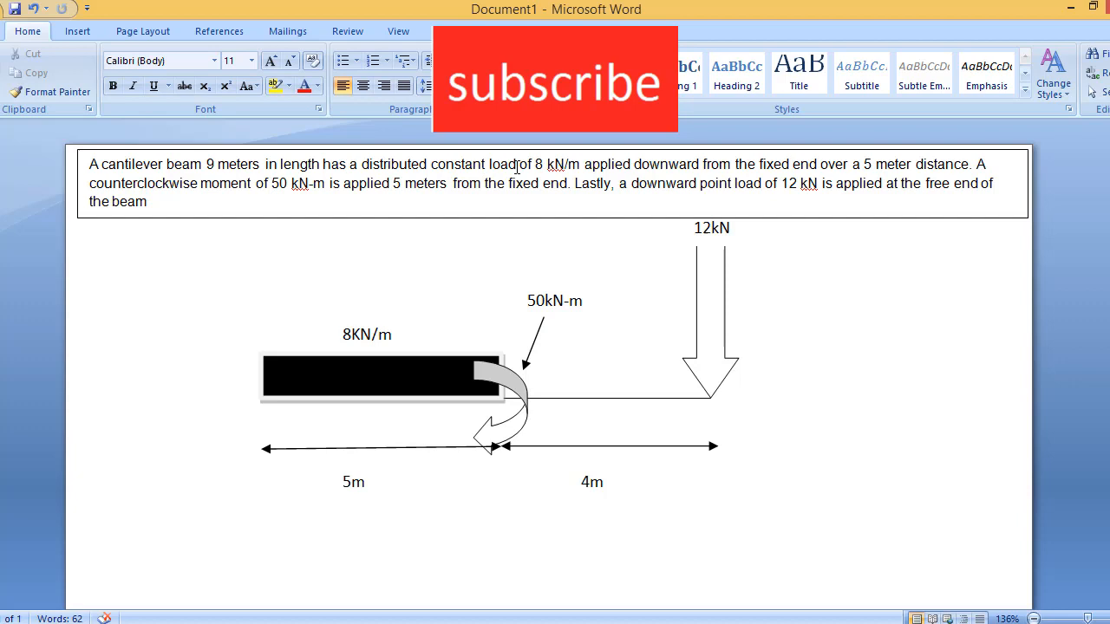
{"action": "mouse_move", "coordinate": [349, 339]}
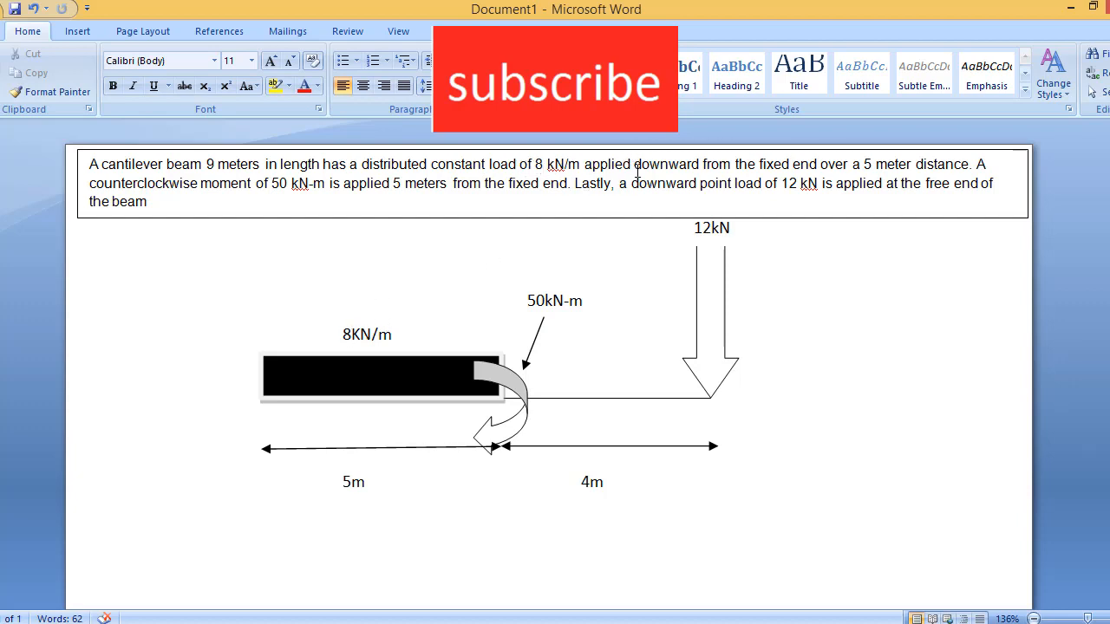
{"action": "left_click", "coordinate": [180, 268]}
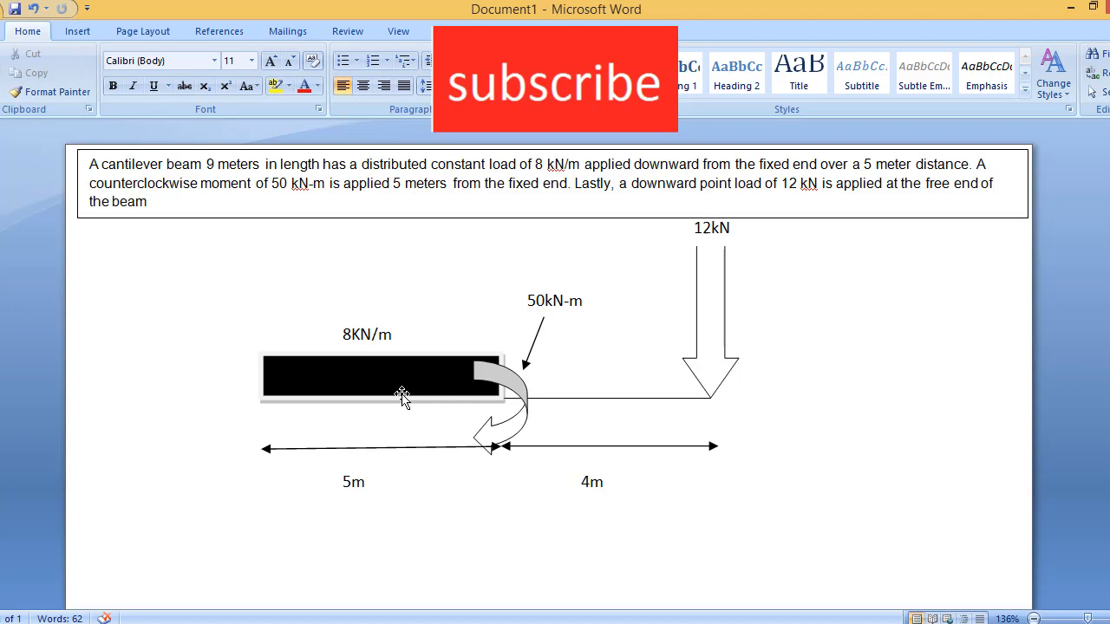
{"action": "mouse_move", "coordinate": [260, 381]}
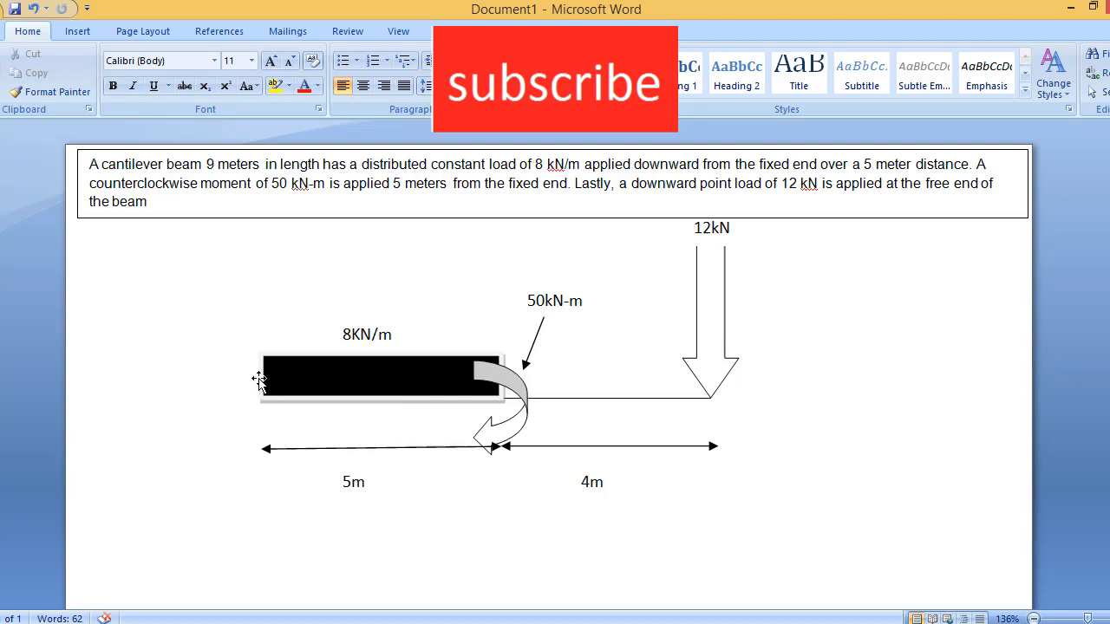
{"action": "left_click", "coordinate": [373, 388]}
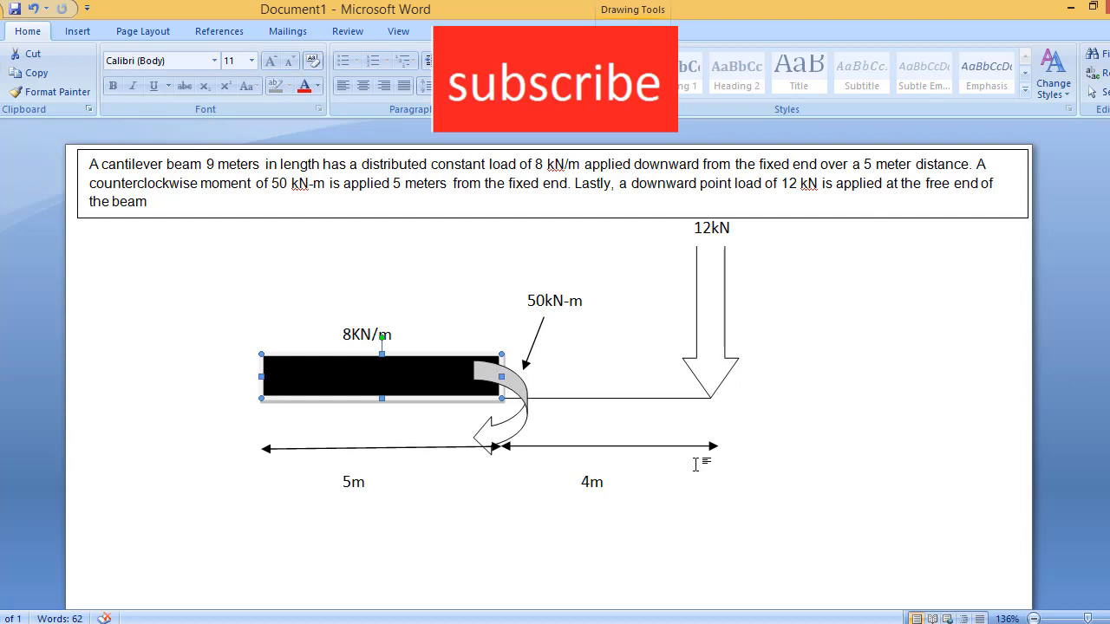
{"action": "mouse_move", "coordinate": [382, 365]}
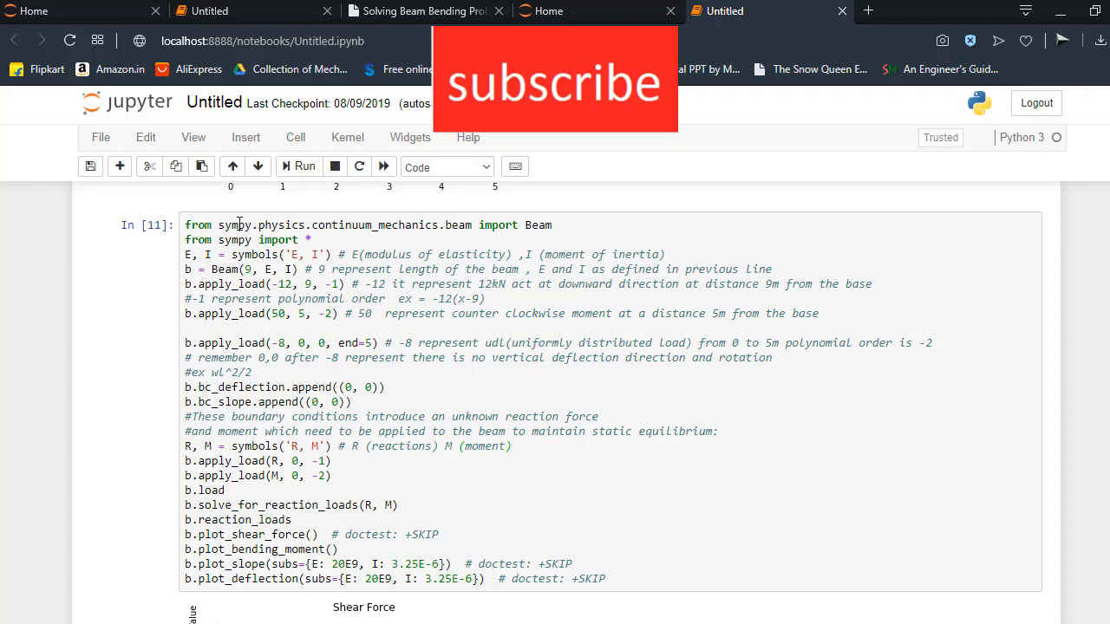
- Insert the comment '#pip install sympy' as a new first line above the imports
{"action": "left_click", "coordinate": [198, 225]}
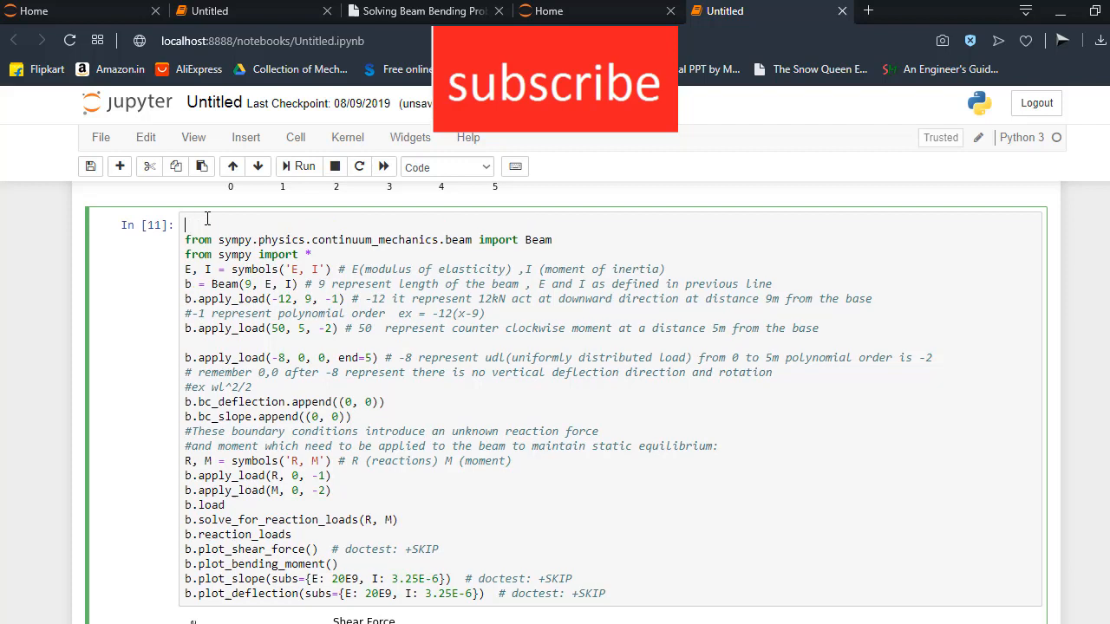
{"action": "type", "text": "#pip install"}
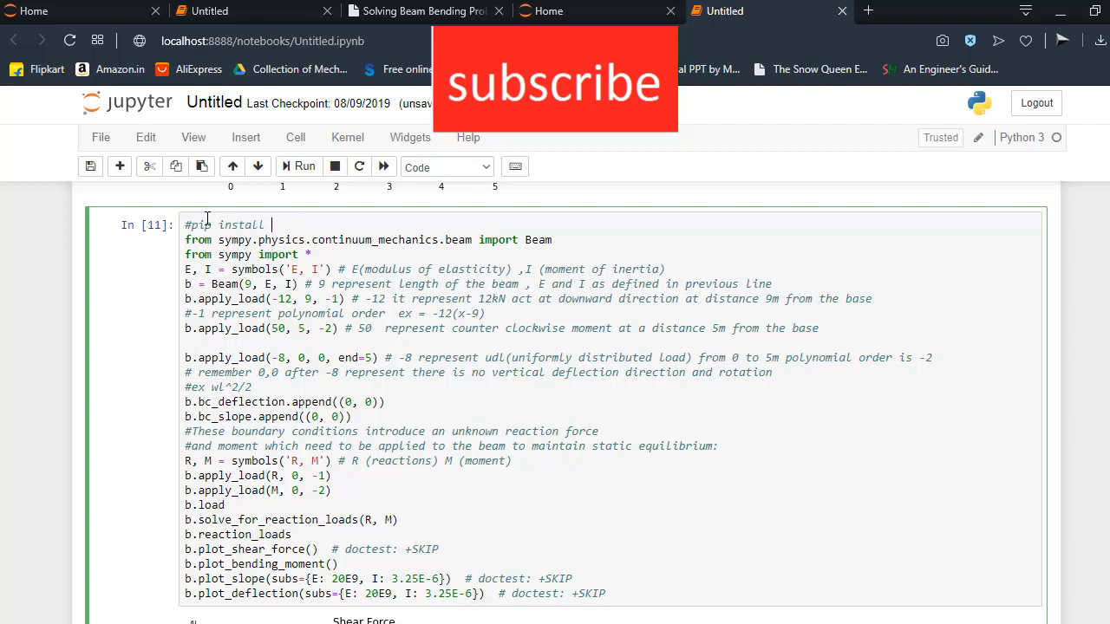
{"action": "type", "text": "sympy"}
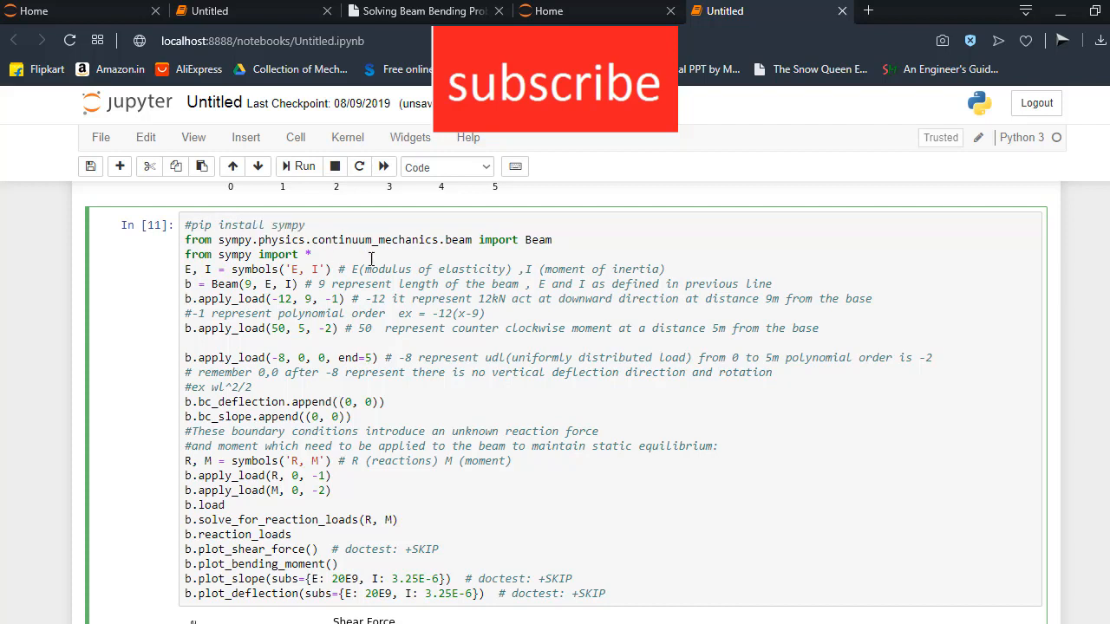
{"action": "mouse_move", "coordinate": [386, 229]}
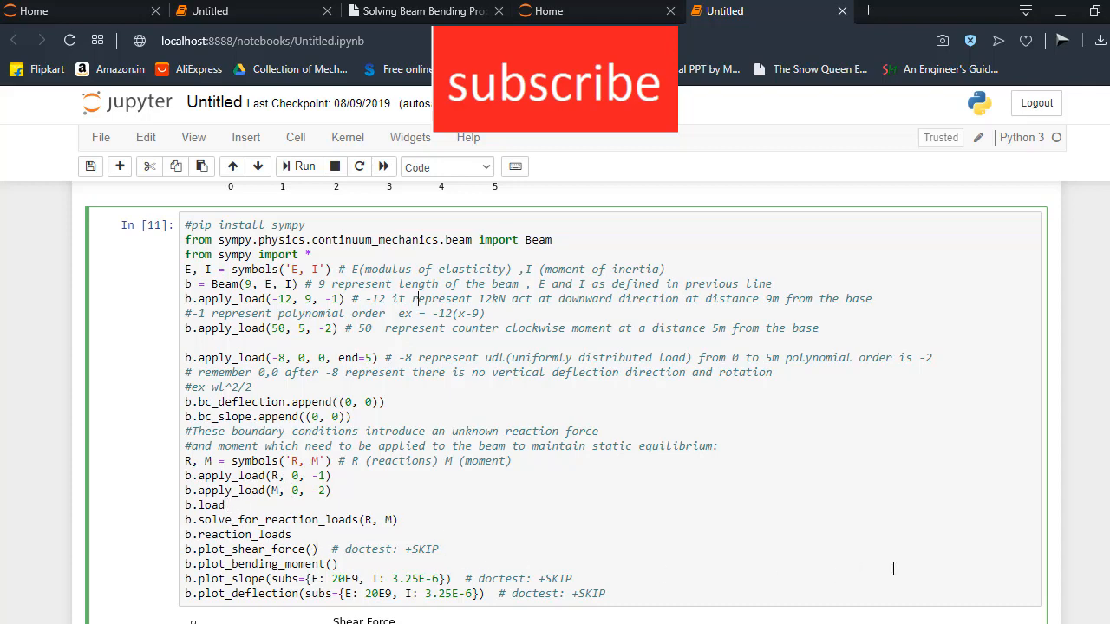
{"action": "scroll", "scroll_direction": "down", "scroll_amount": 3}
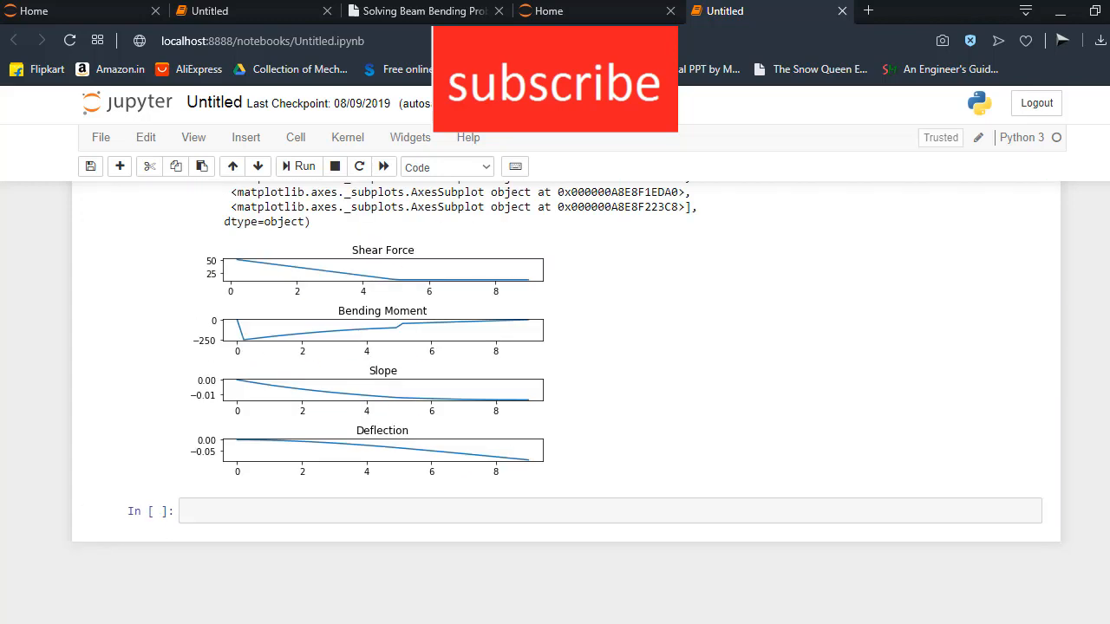
{"action": "mouse_move", "coordinate": [733, 522]}
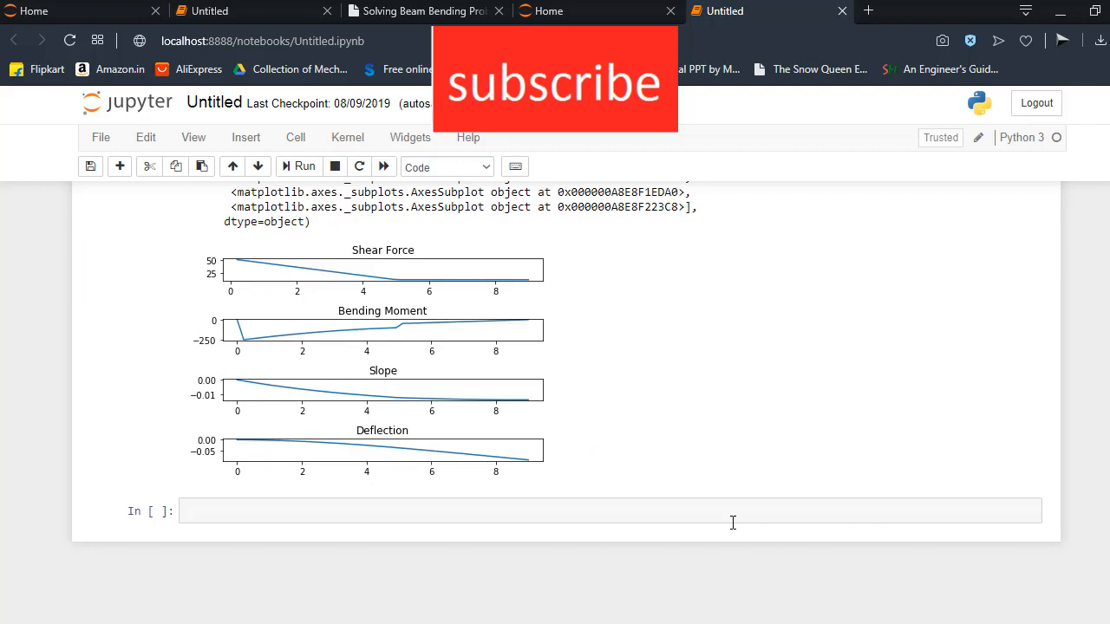
- Enter b.load in the empty cell, fixing the typo, and run it to show the load expression
{"action": "type", "text": "b."}
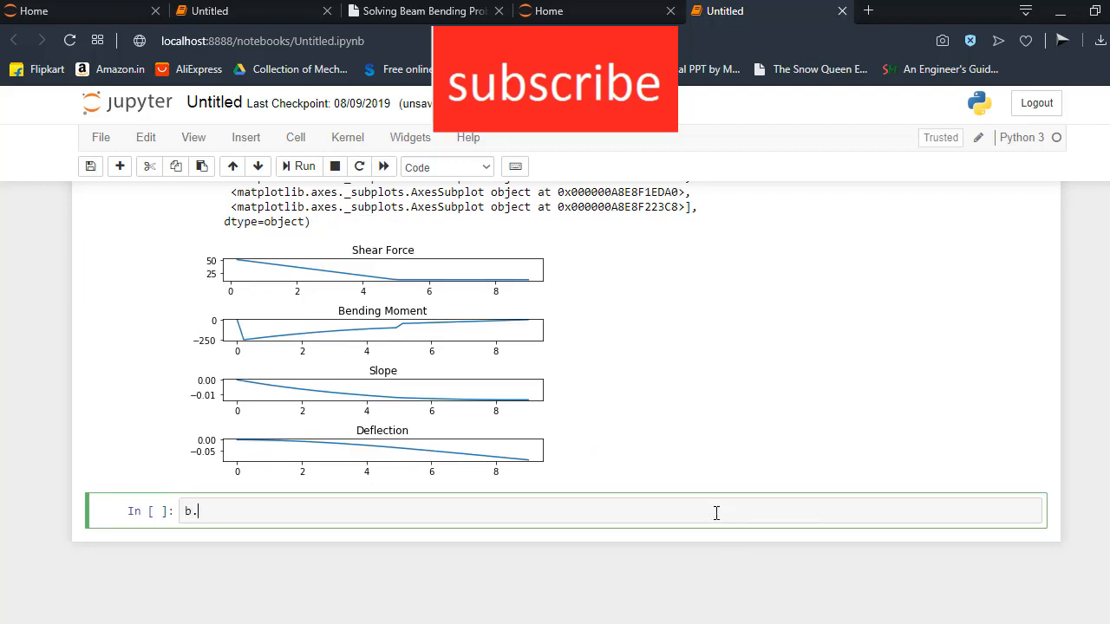
{"action": "type", "text": "loads"}
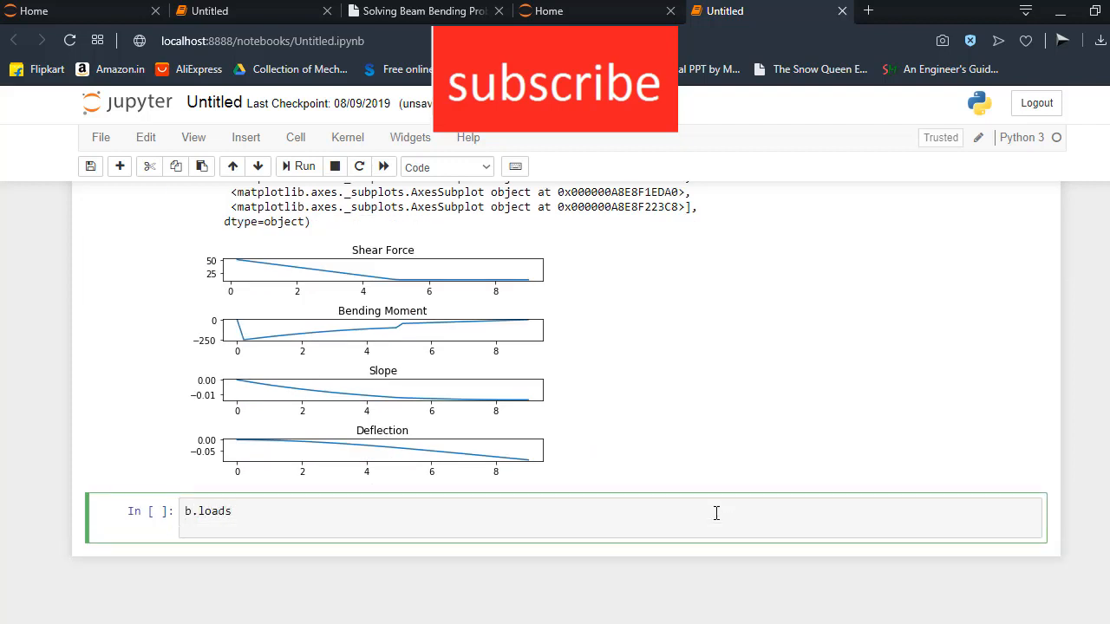
{"action": "type", "text": "()"}
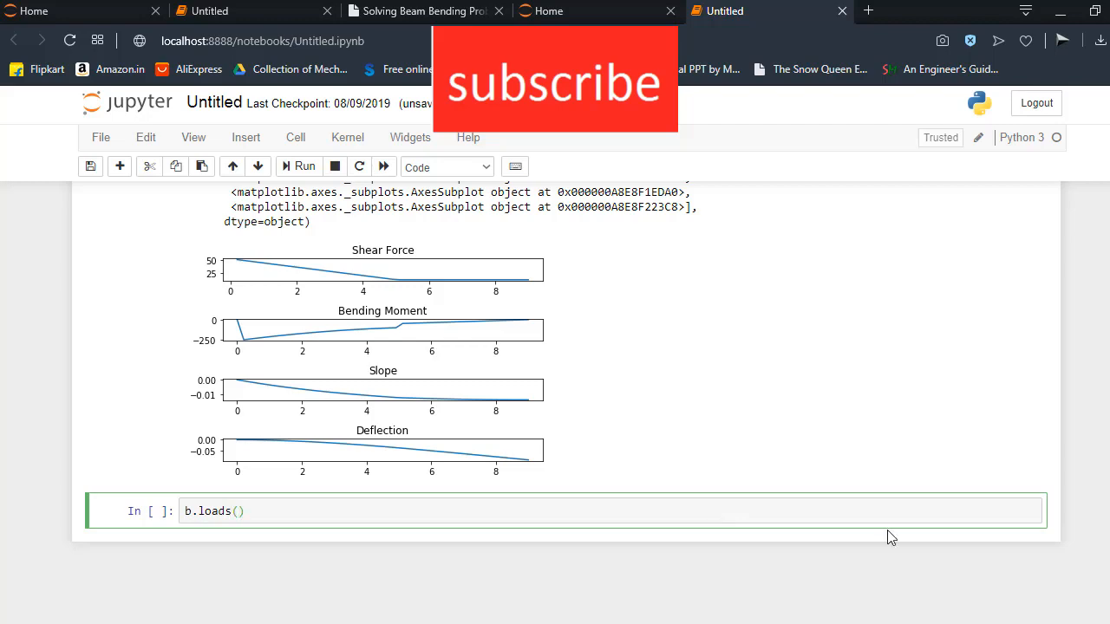
{"action": "scroll", "scroll_direction": "down", "scroll_amount": 3}
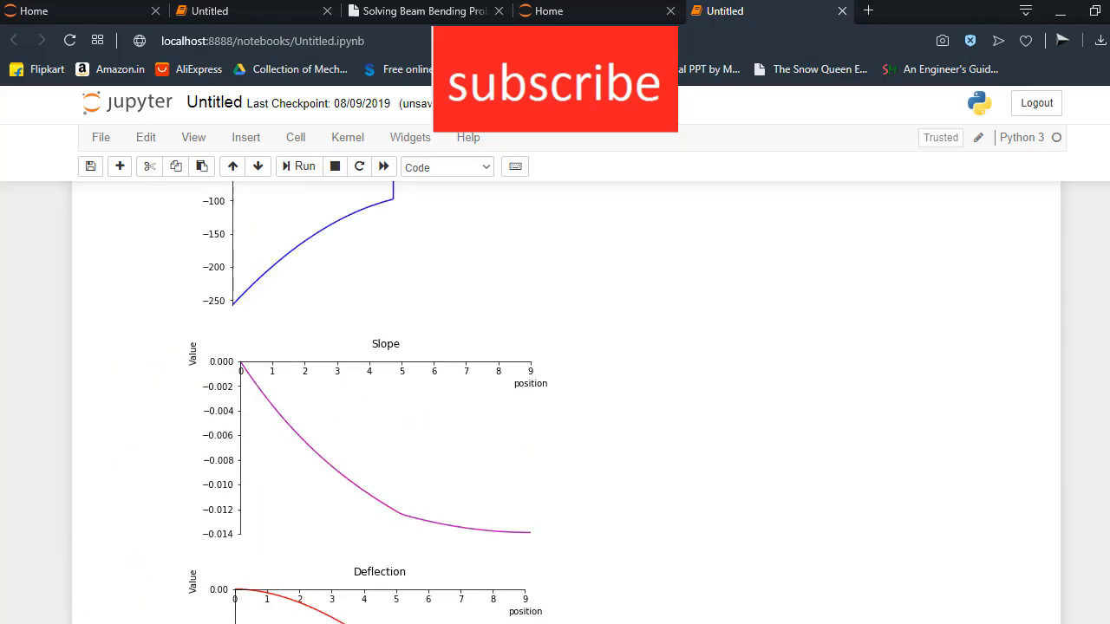
{"action": "scroll", "scroll_direction": "up", "scroll_amount": 3}
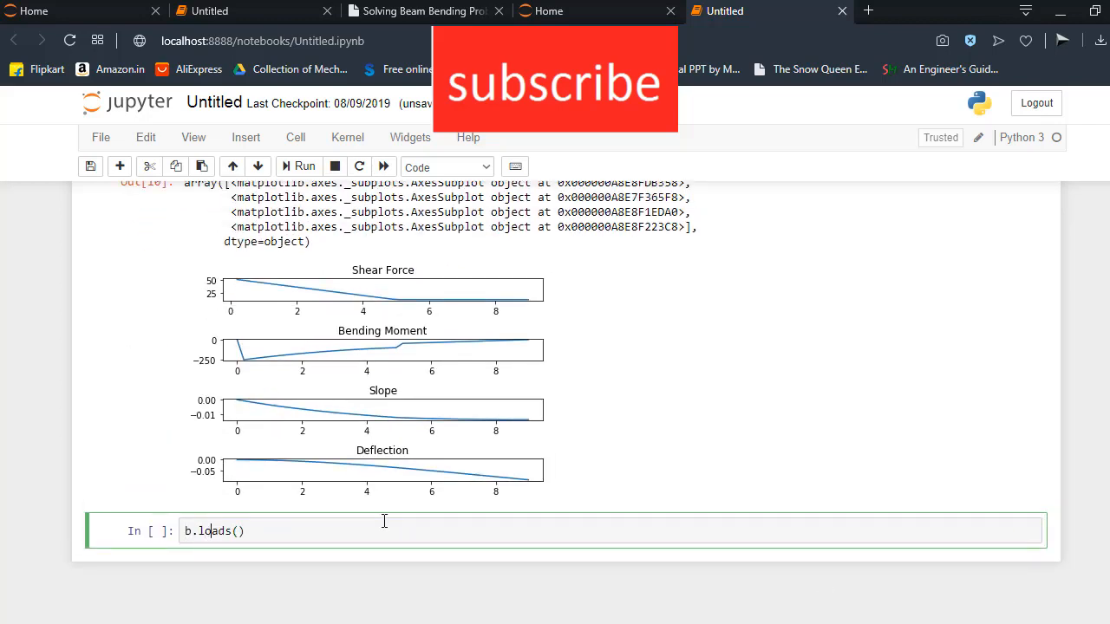
{"action": "key", "text": "Backspace"}
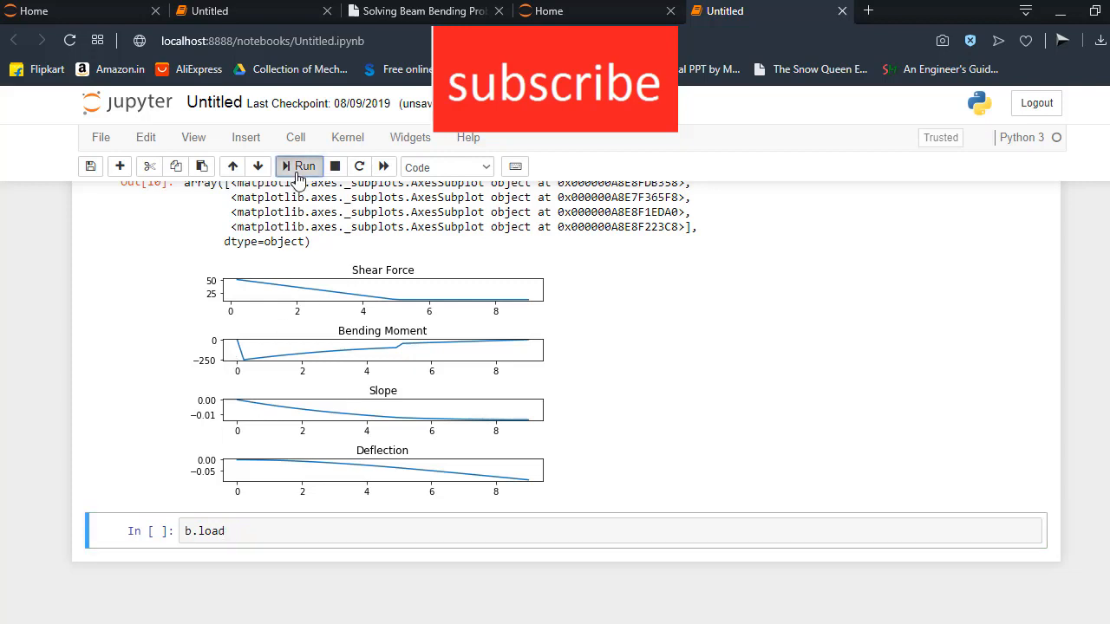
{"action": "left_click", "coordinate": [299, 166]}
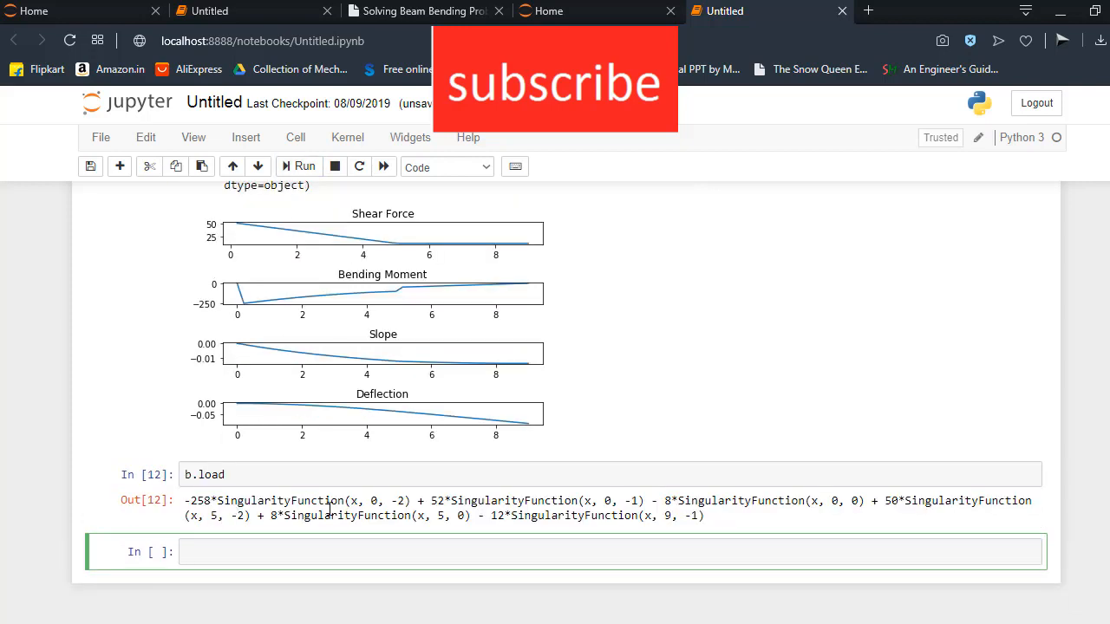